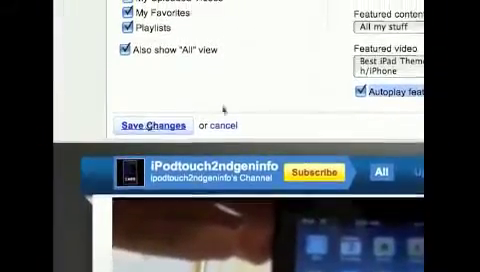
scroll("up", 3)
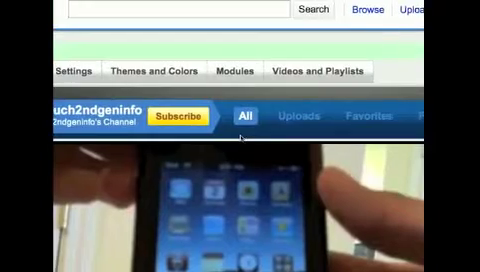
scroll("down", 3)
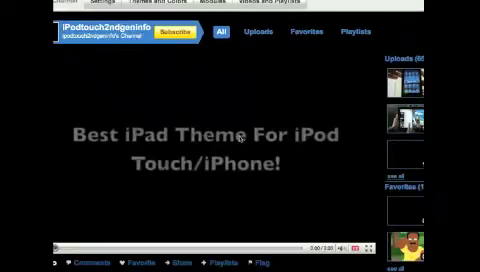